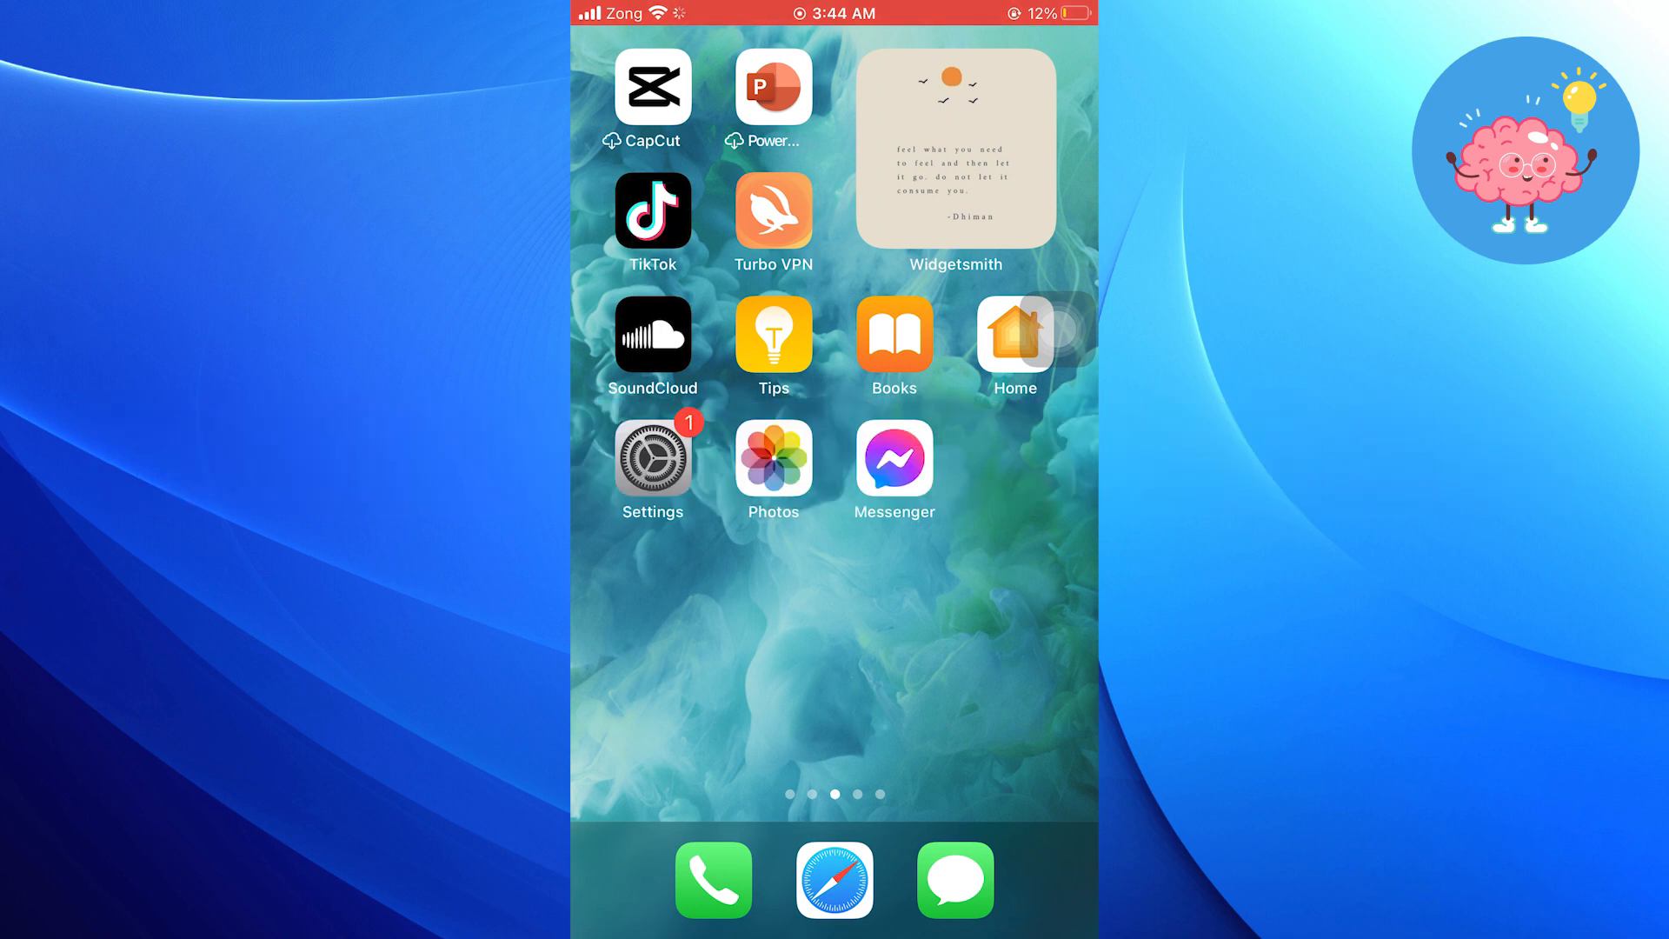
# Step: Launch Messenger to reach the Meta AI chat with its pin-a-message reply
pyautogui.click(893, 458)
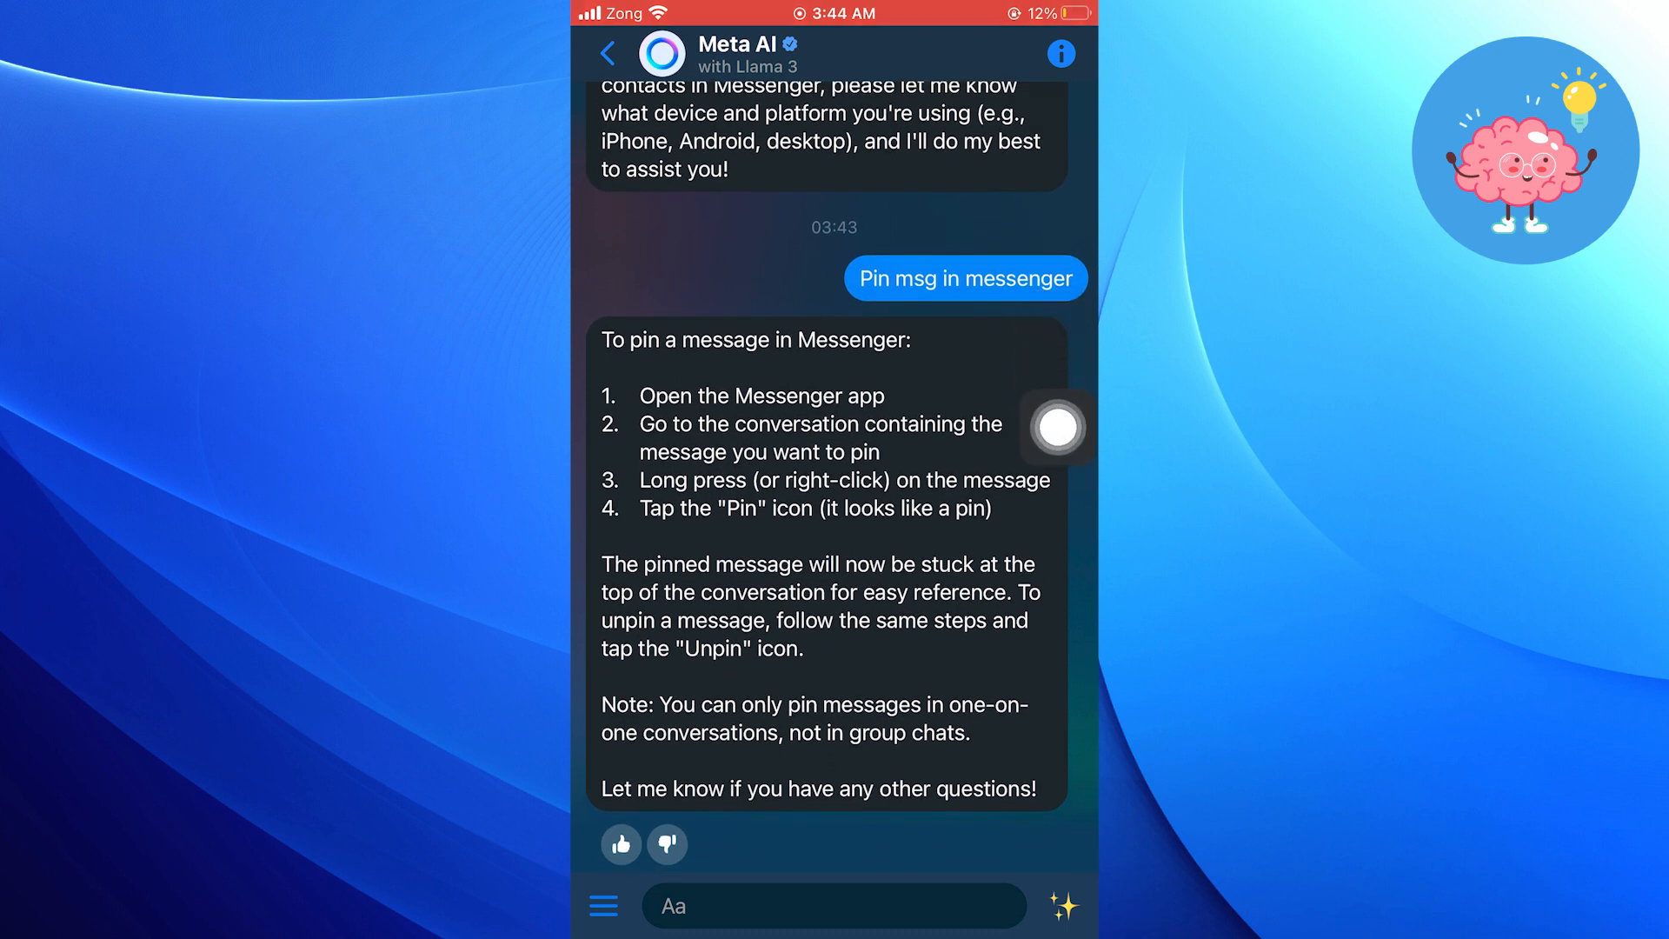
# Step: Pin Meta AI's reply about pinning messages and confirm the pin
pyautogui.scroll(-3)
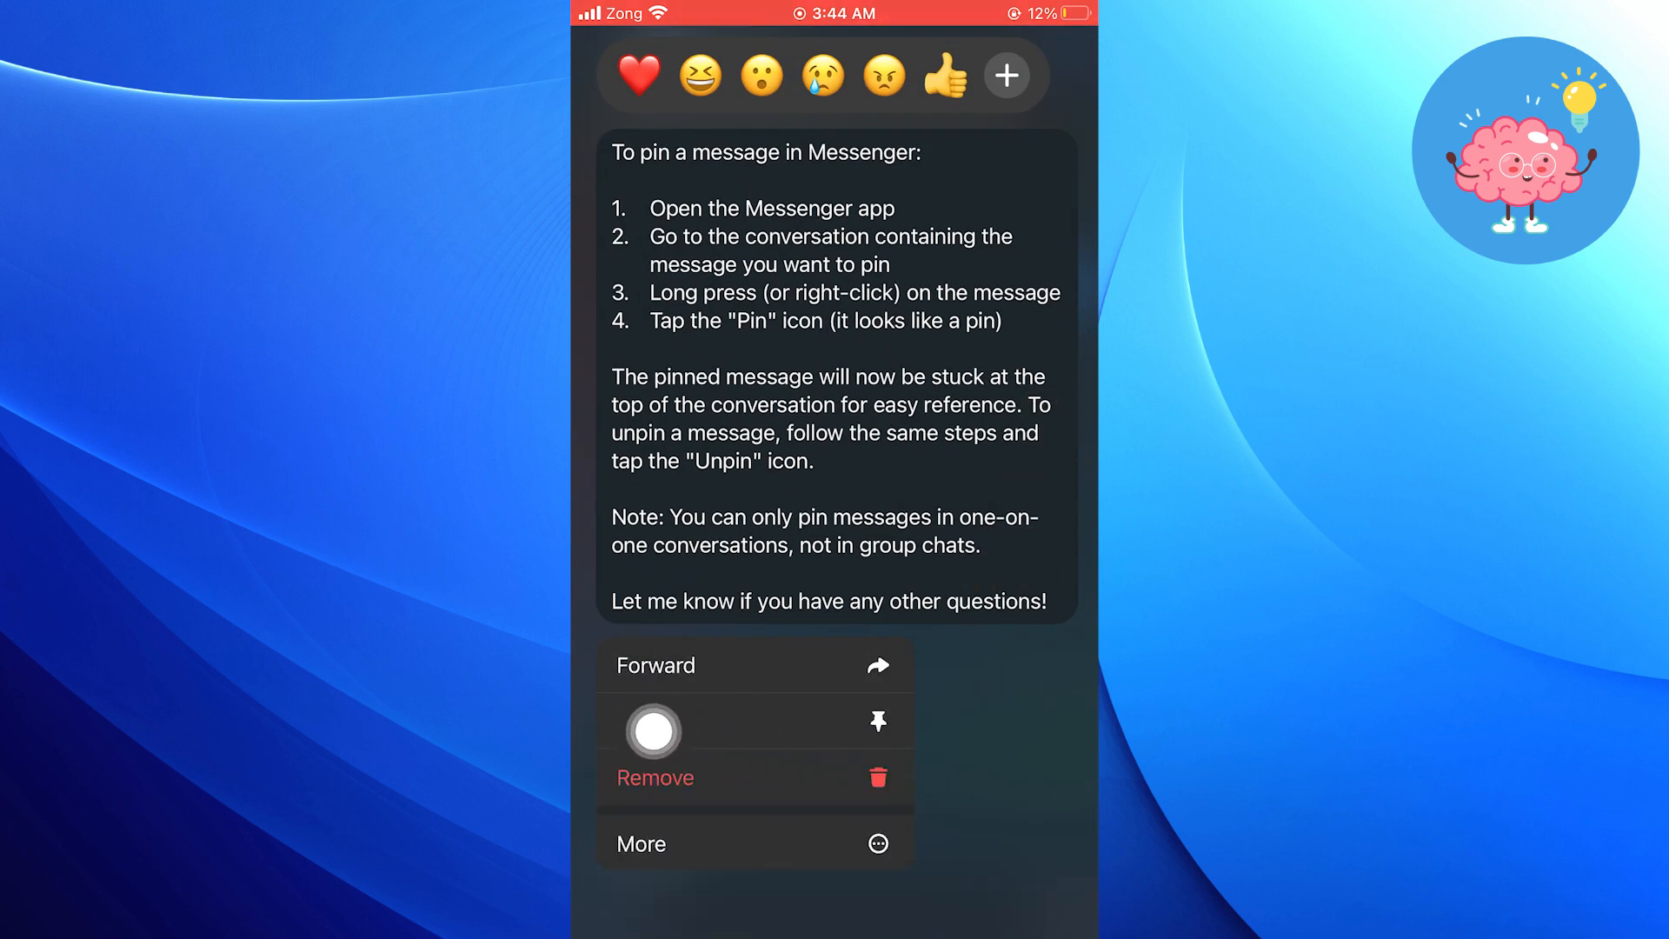
pyautogui.click(878, 722)
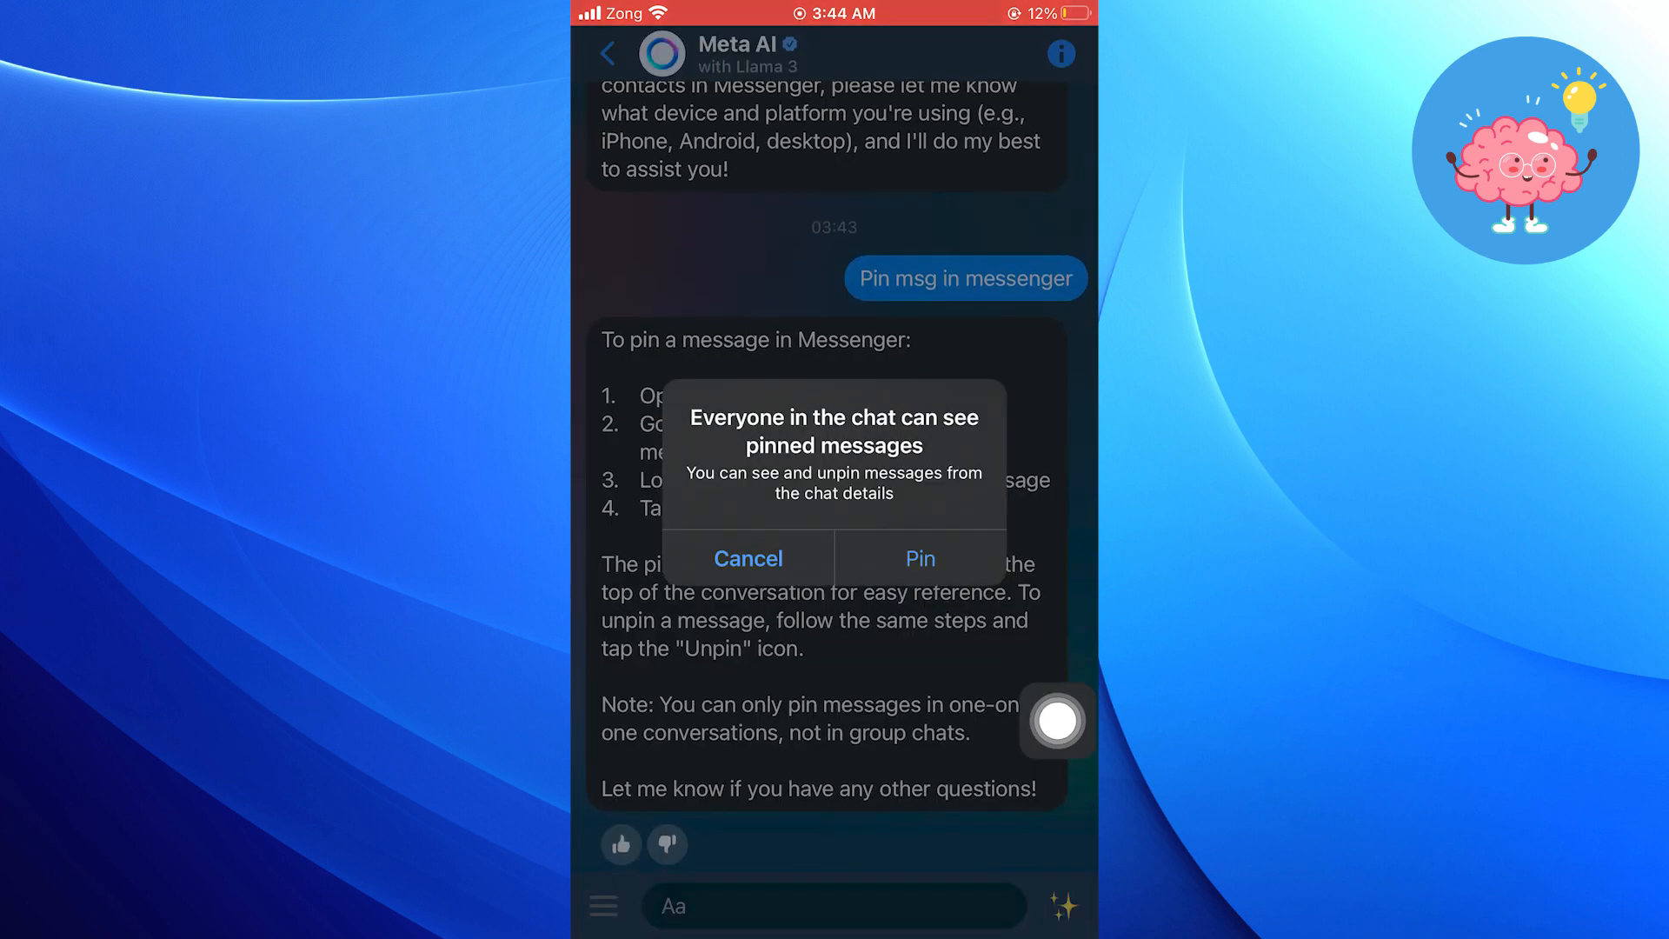
pyautogui.click(921, 558)
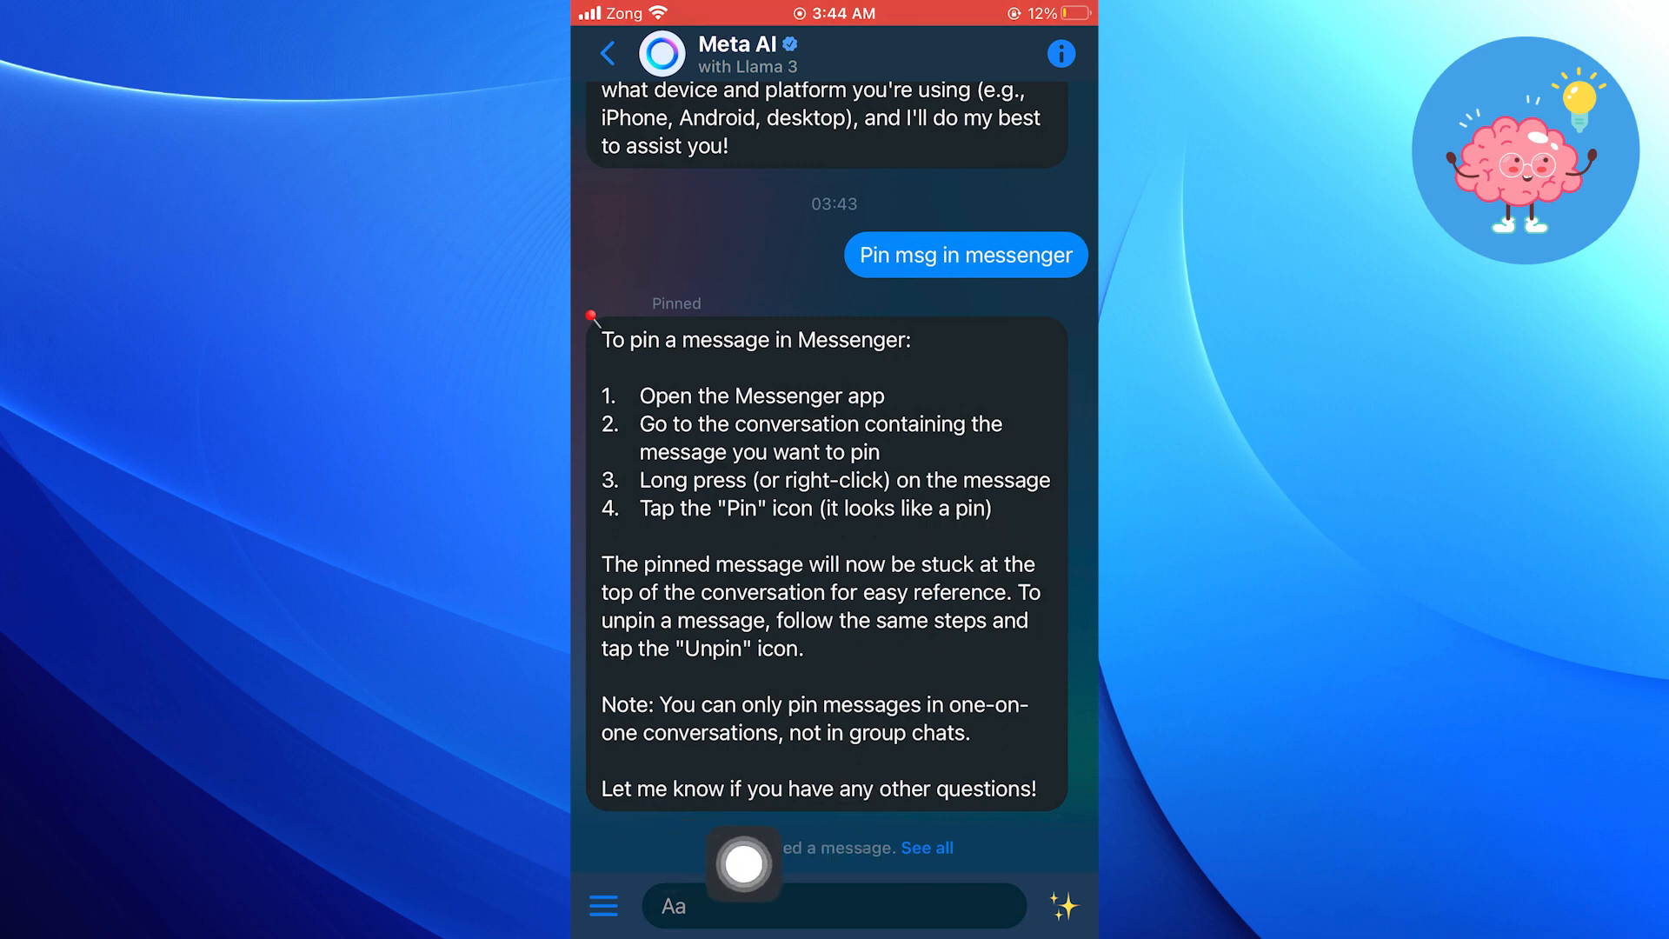
# Step: Open 'See all' pinned messages to view the pinned Meta AI reply
pyautogui.click(931, 871)
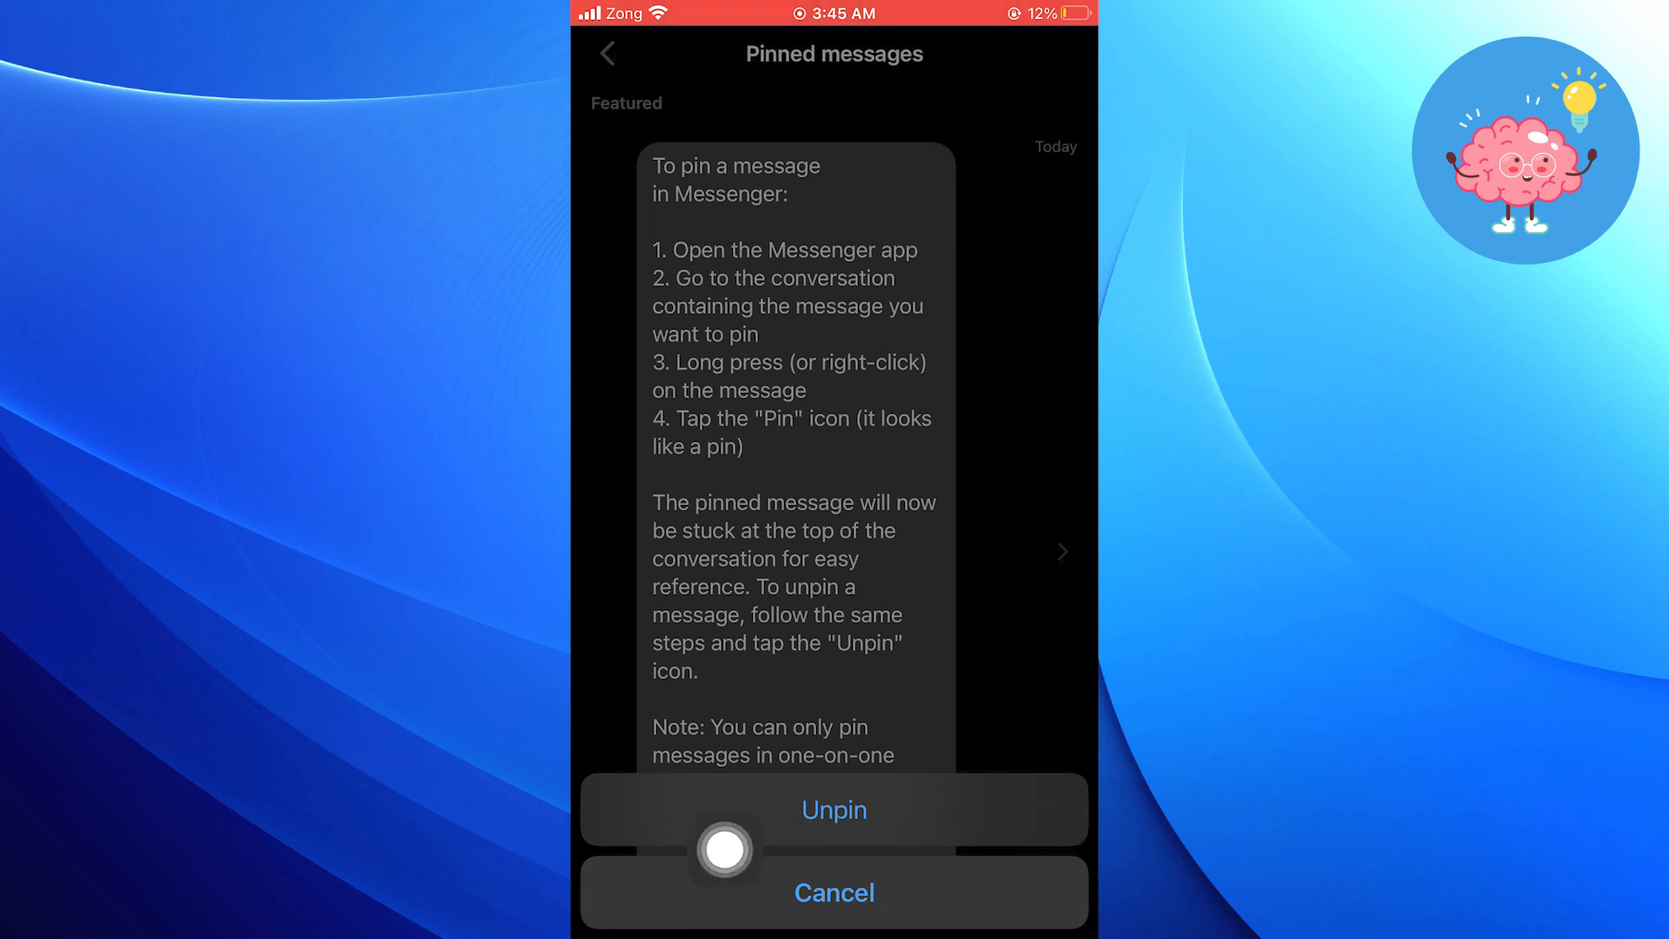
# Step: Unpin the Meta AI reply and confirm, leaving 'No pinned messages'
pyautogui.click(834, 809)
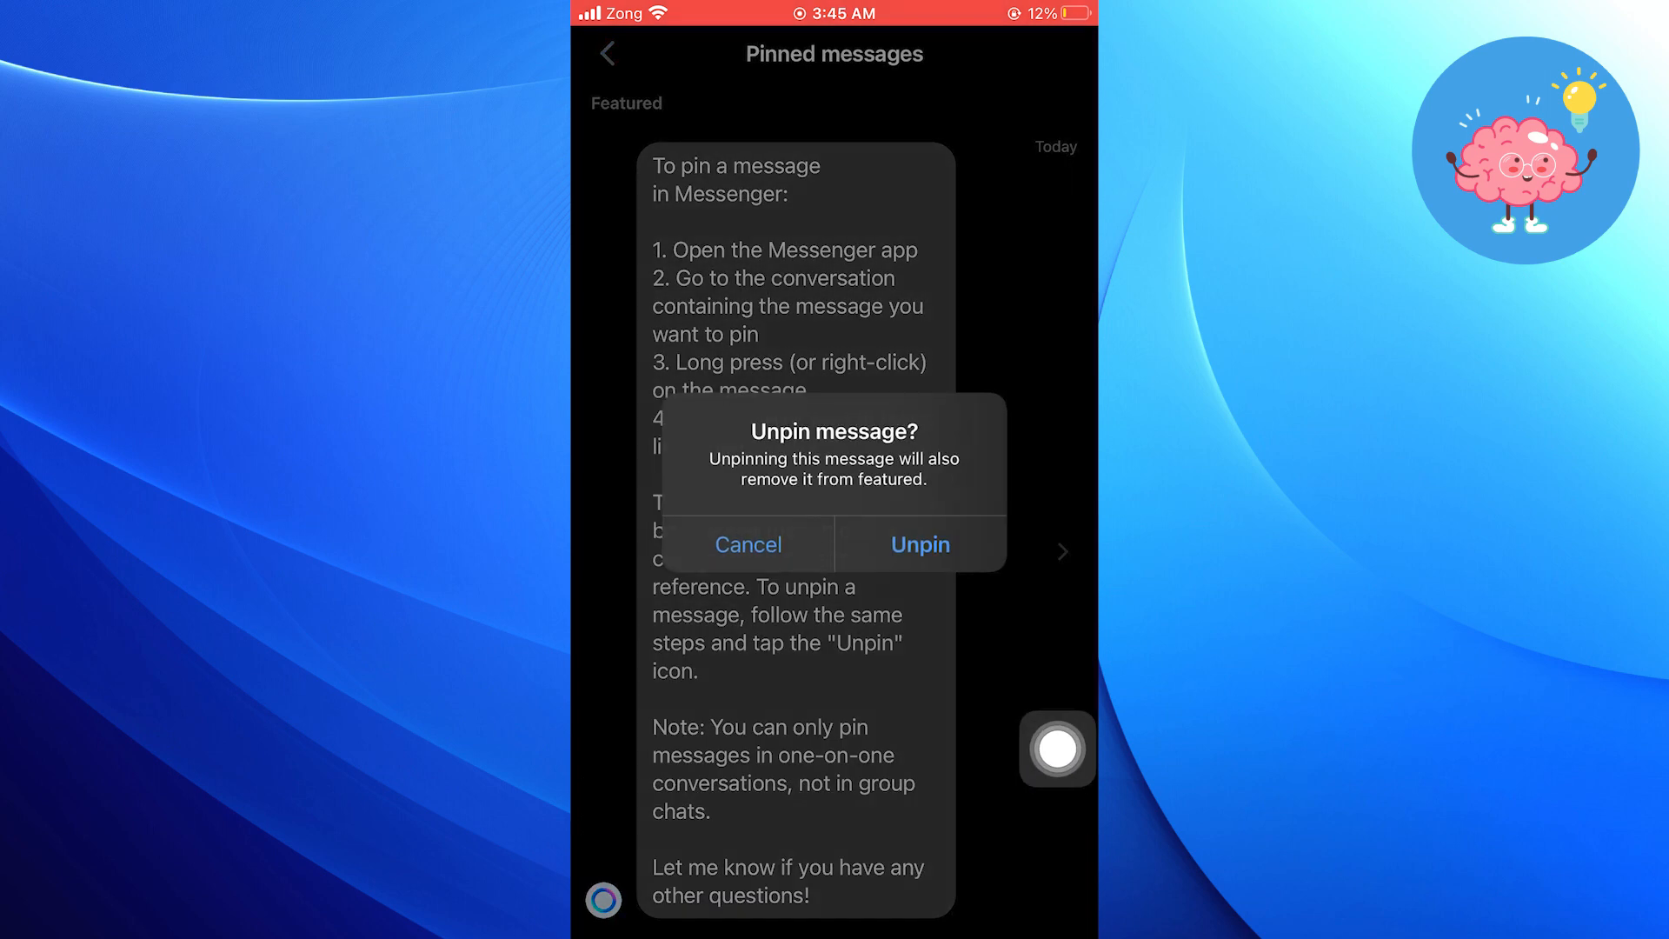
pyautogui.click(920, 544)
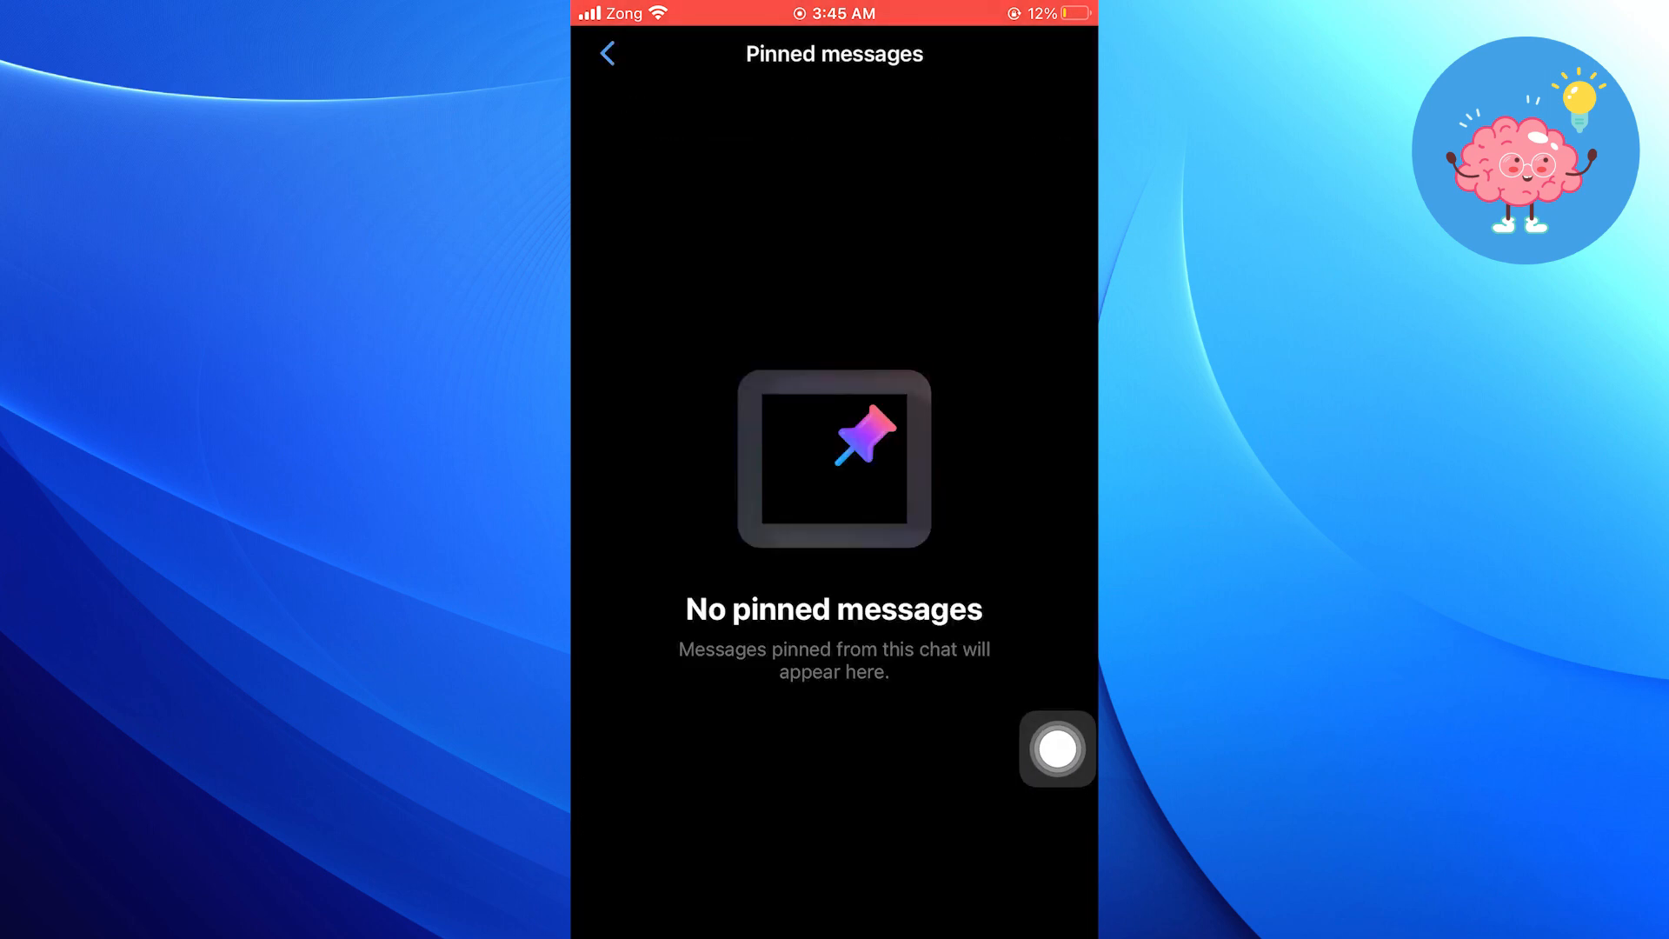